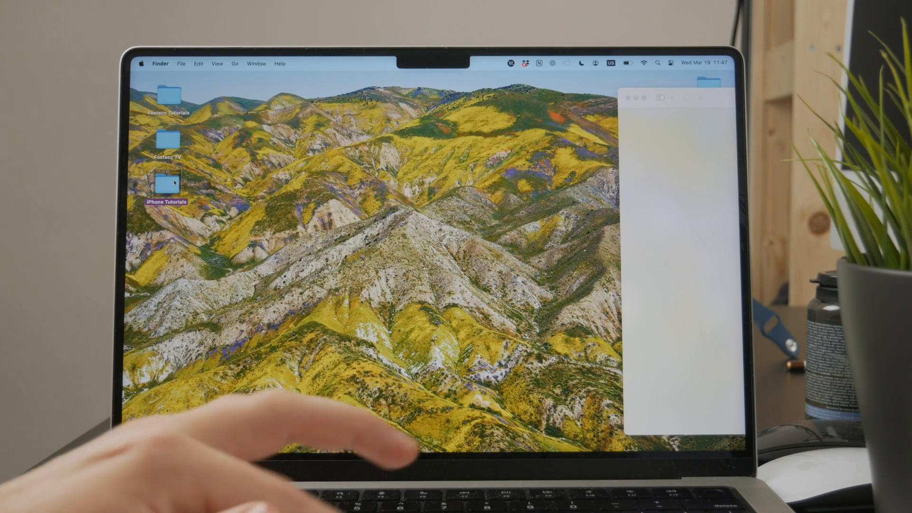
Step: Open the iPhone Tutorials desktop folder and select Hometicket-8421992.pdf
double_click(167, 182)
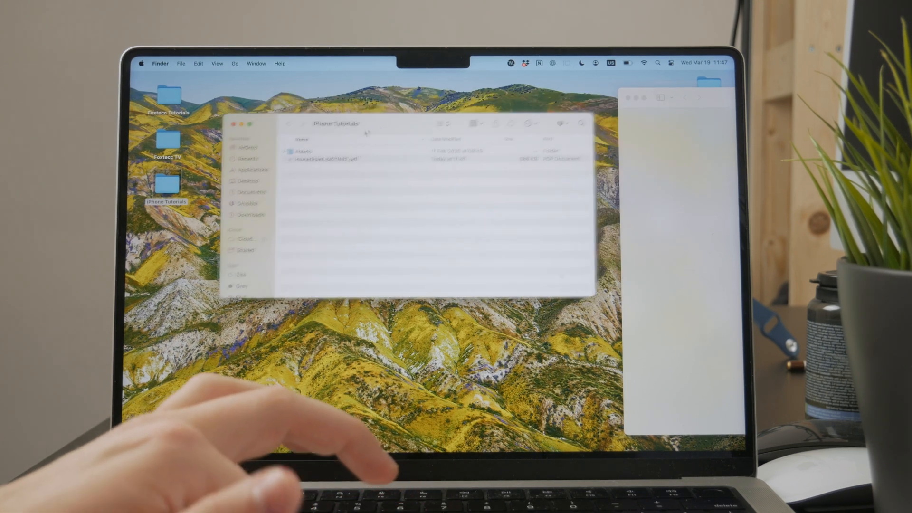
left_click(358, 170)
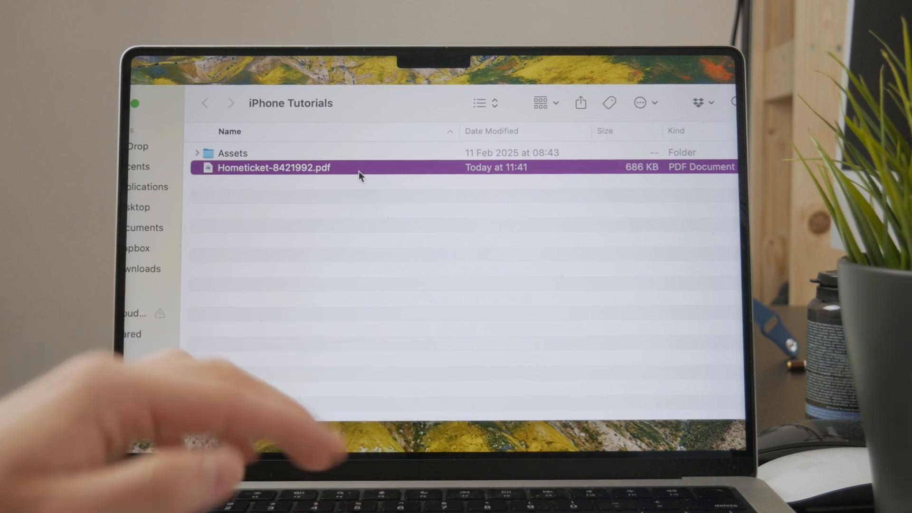
right_click(273, 168)
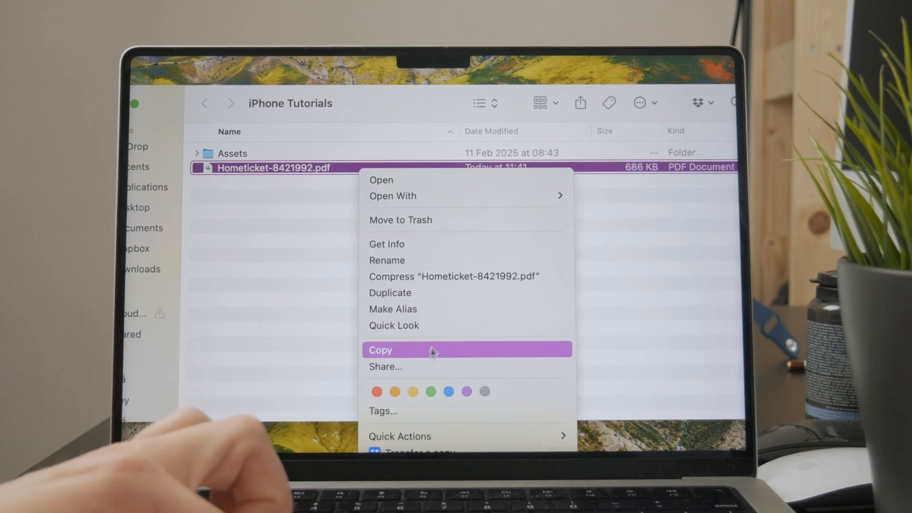
mouse_move(436, 275)
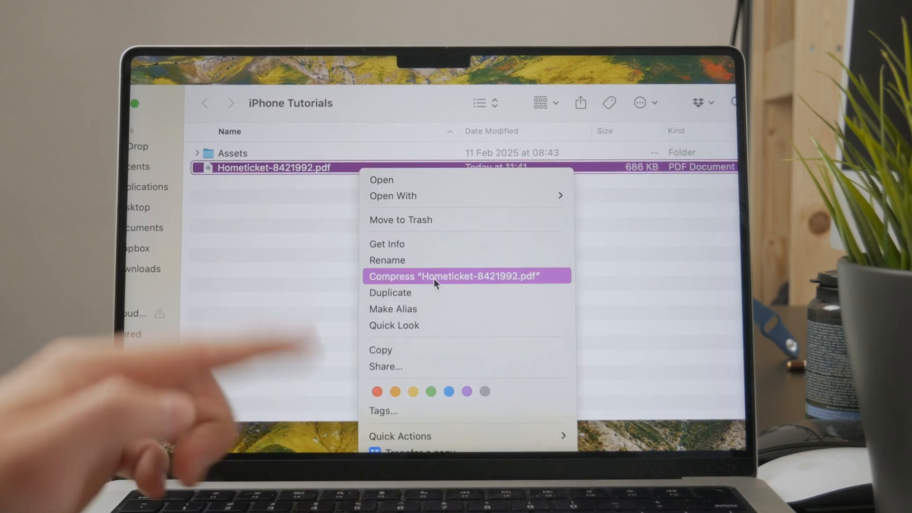
left_click(445, 276)
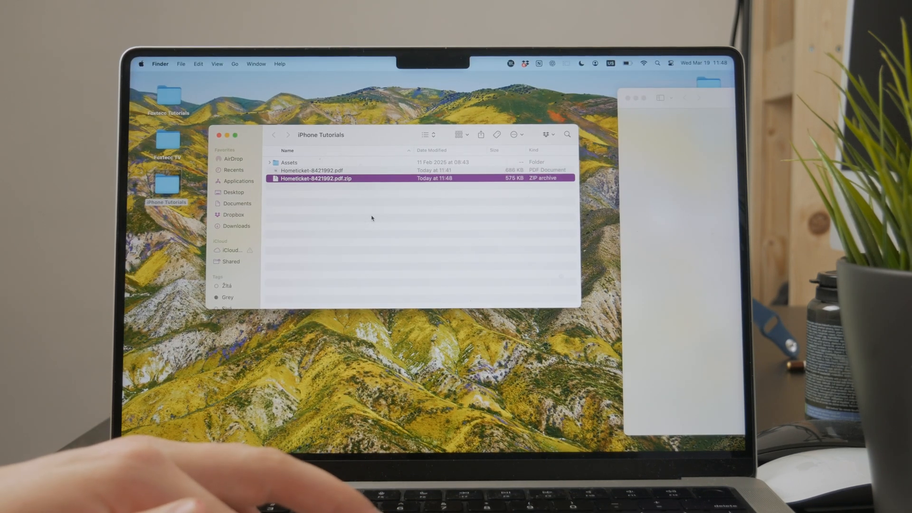
mouse_move(372, 218)
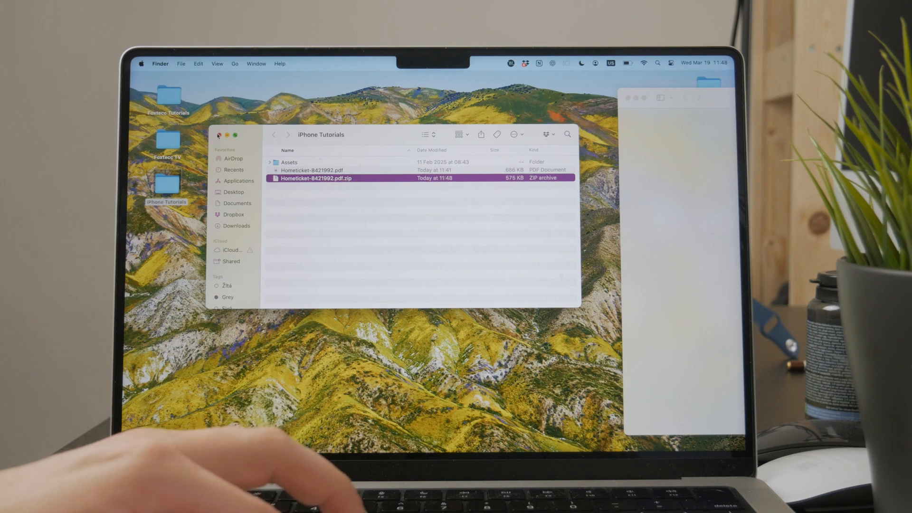
Step: Search Google in Safari for 'compress pdf'
left_click(217, 135)
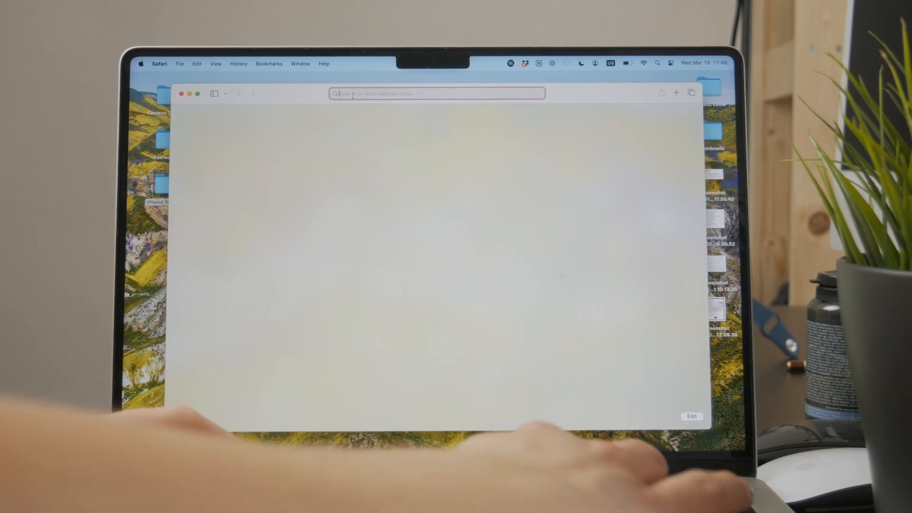
type("compress pd")
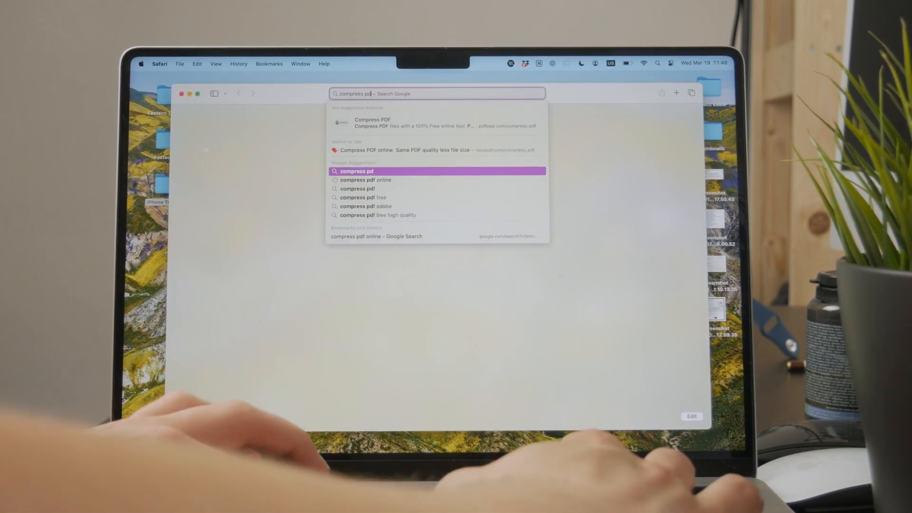
key("Return")
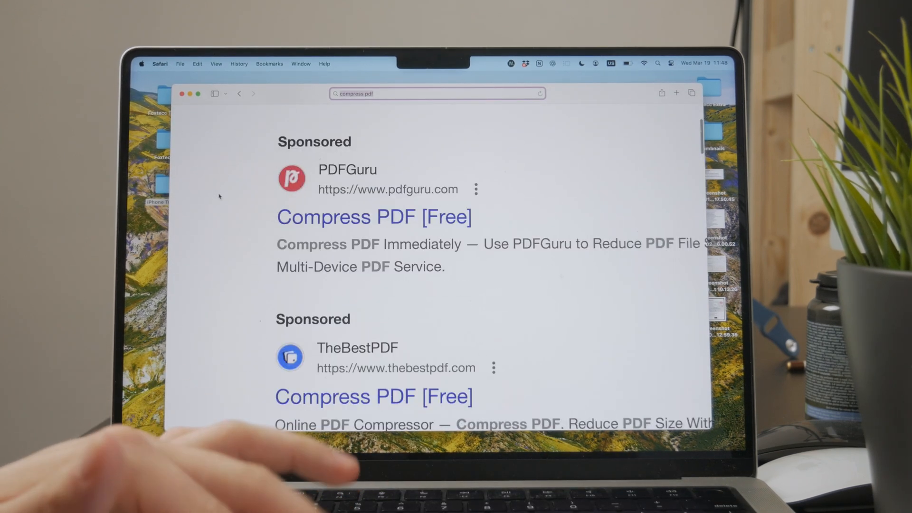
Step: Scroll the results down to the iLovePDF 'Compress PDF online' link
scroll("down", 3)
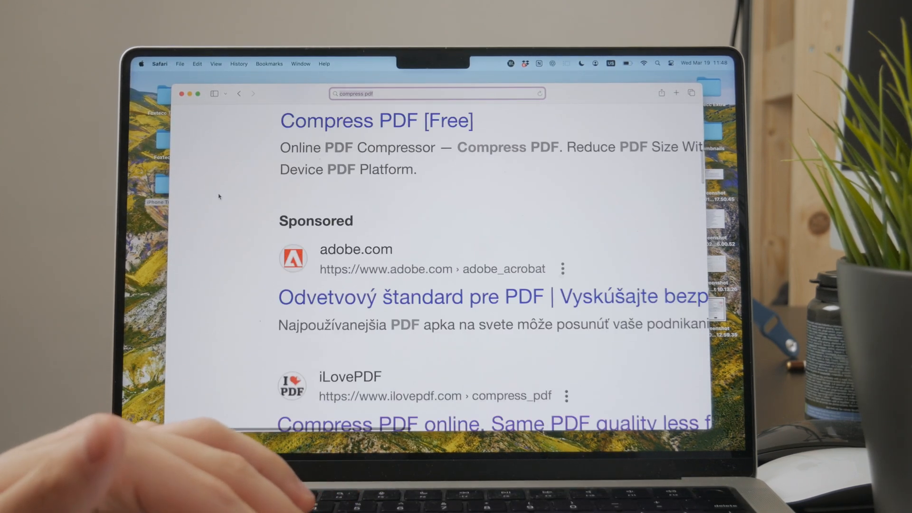
scroll("down", 3)
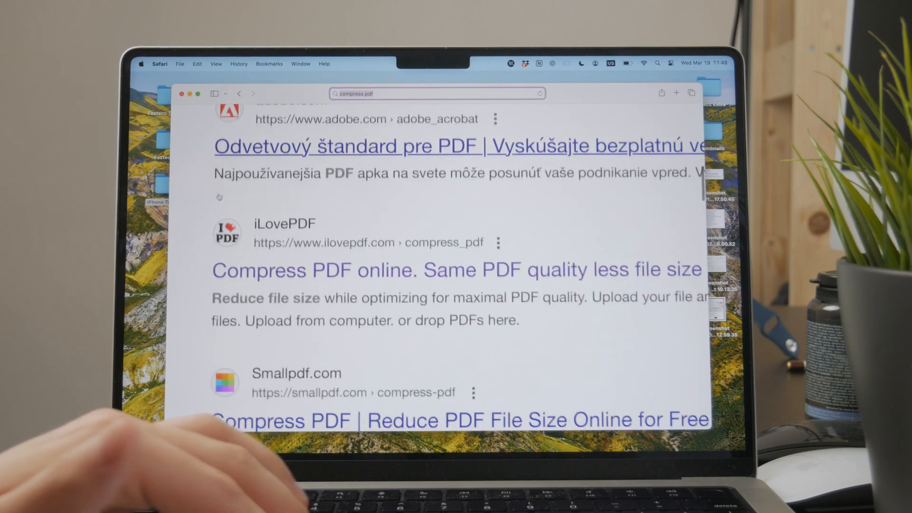
scroll("down", 3)
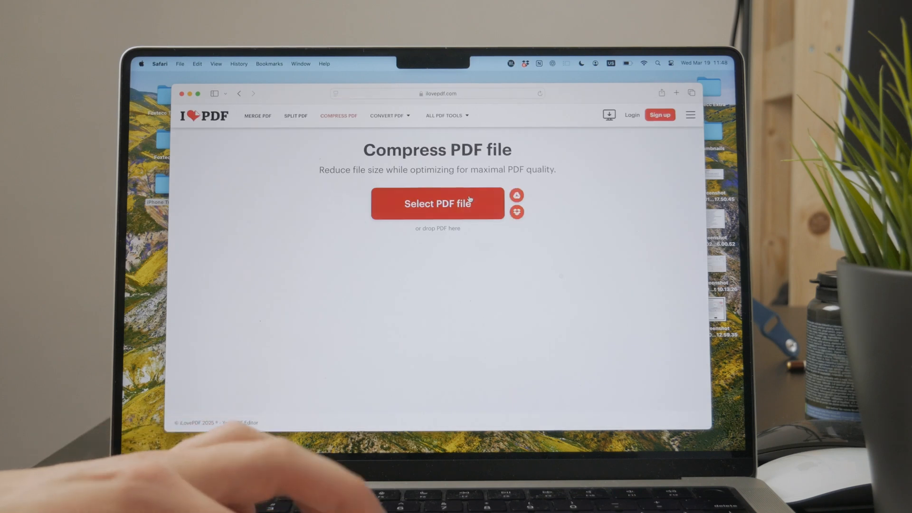
Step: Choose Hometicket-8421992.pdf in the file dialog via a name search
left_click(438, 203)
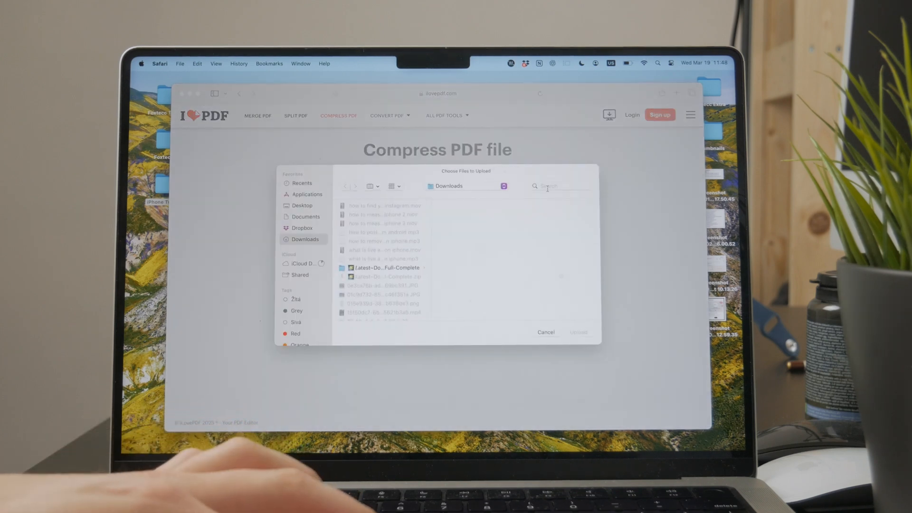
type("gome")
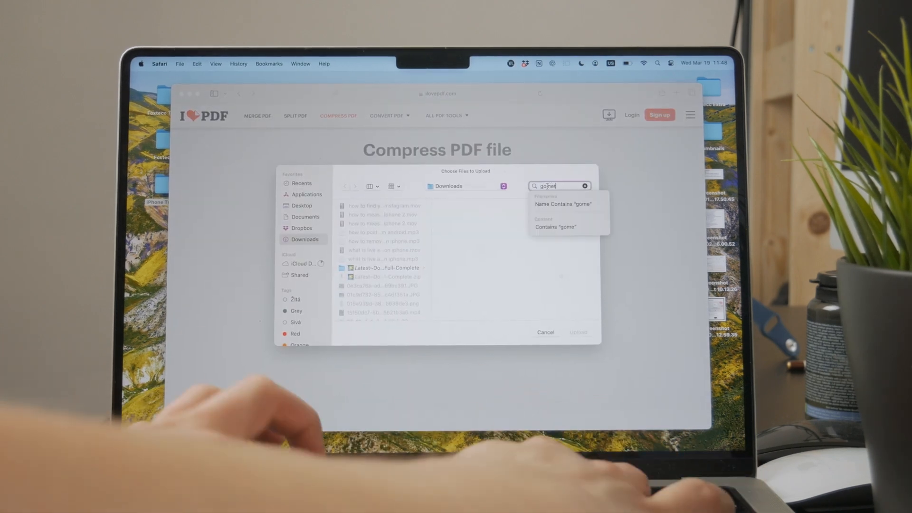
type("tiz")
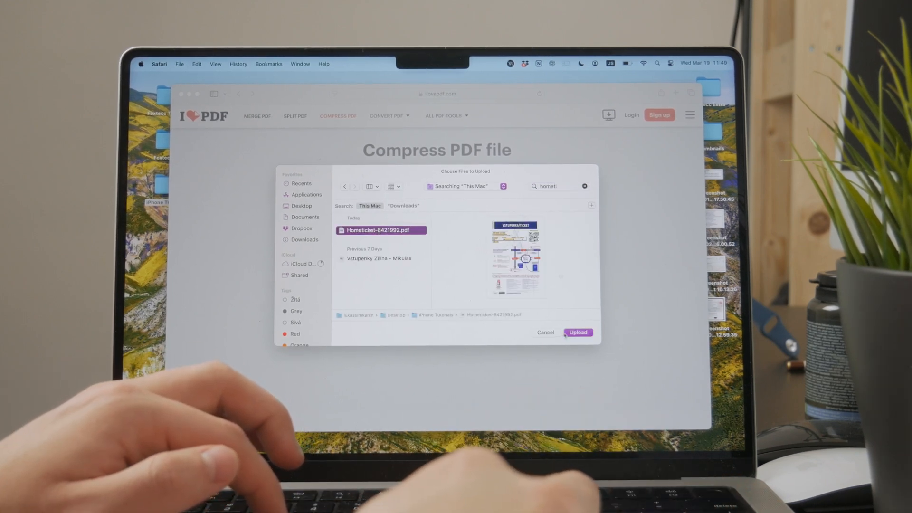
left_click(578, 332)
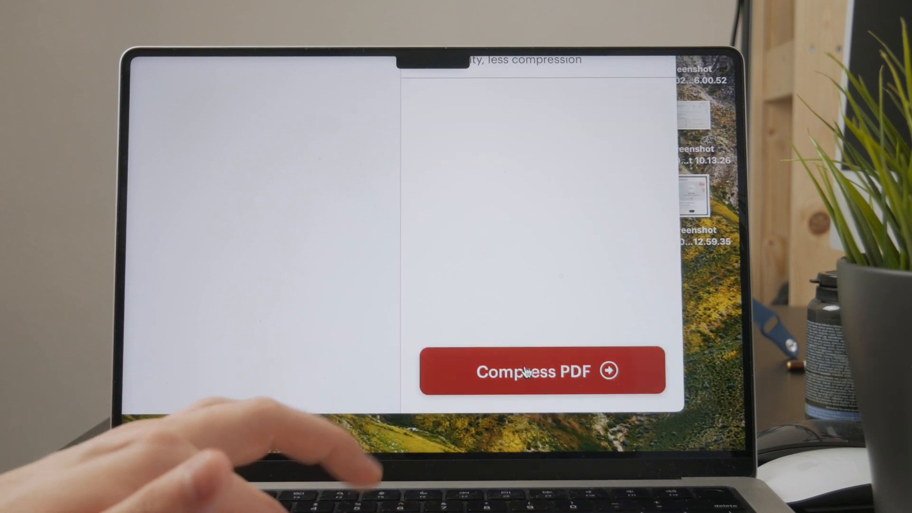
Step: Compress the Hometicket PDF, shrinking it from 669.96 KB to 260.71 KB
left_click(528, 372)
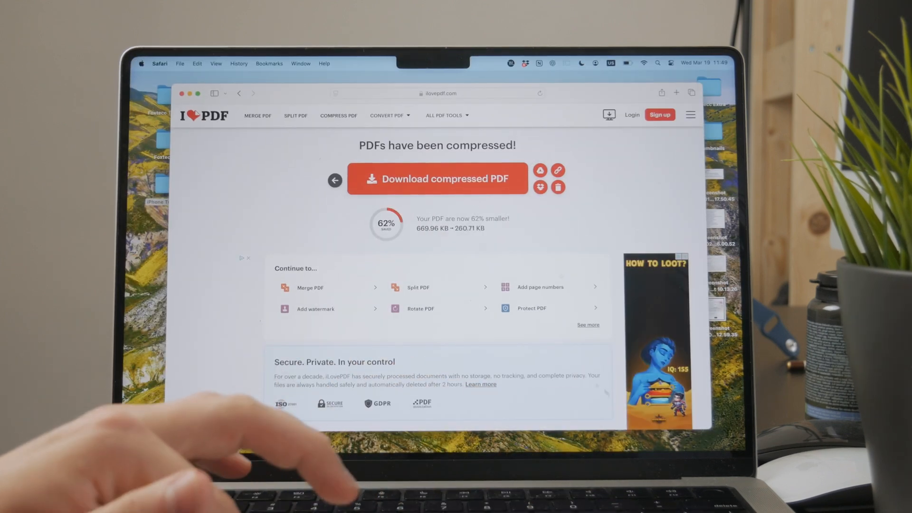
mouse_move(418, 287)
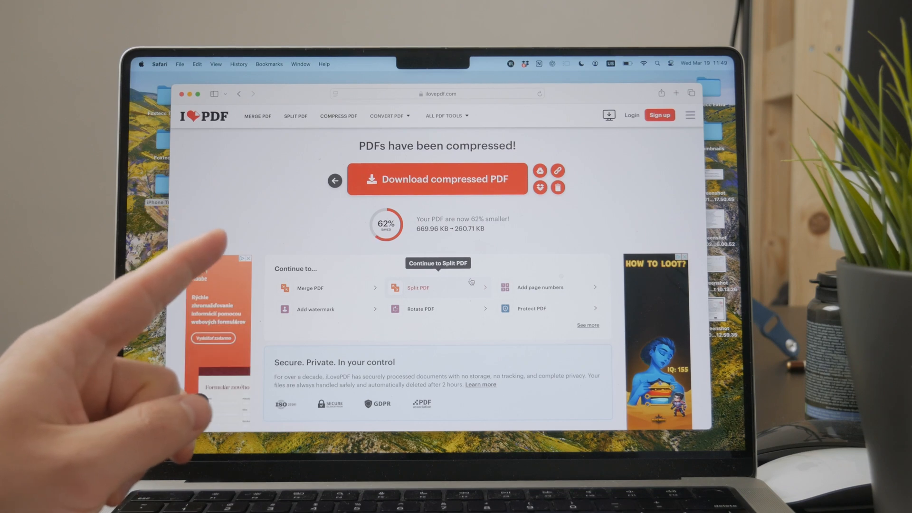